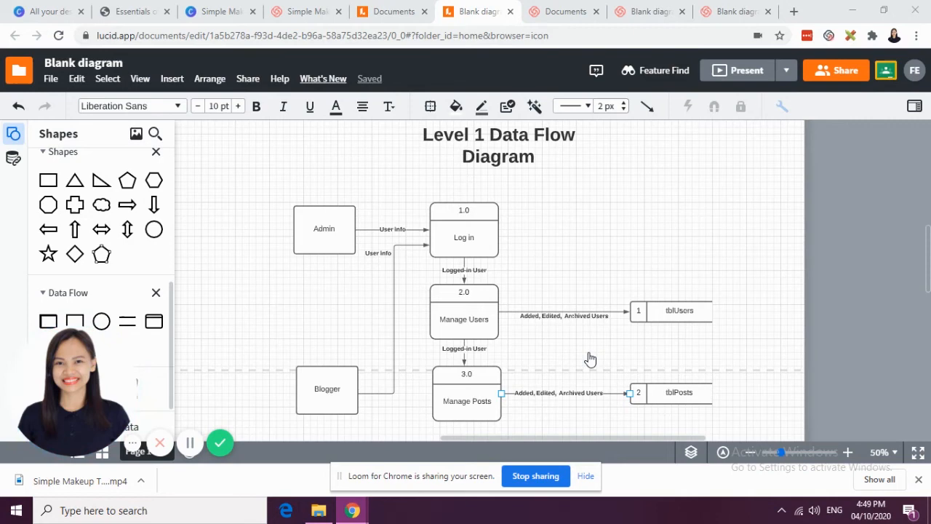
- Select the Admin and Blogger entities, the Log in process and the Logged-in User flow to review them
click(323, 229)
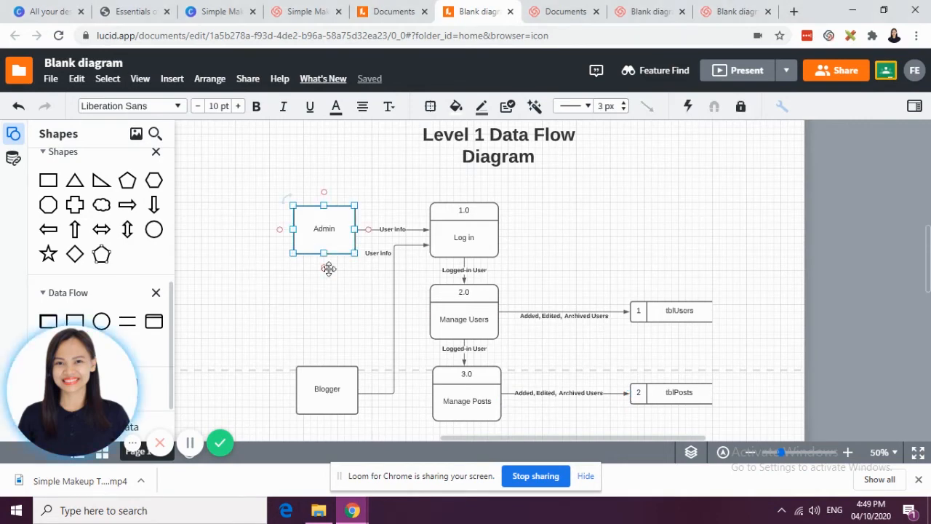
mouse_move(340, 282)
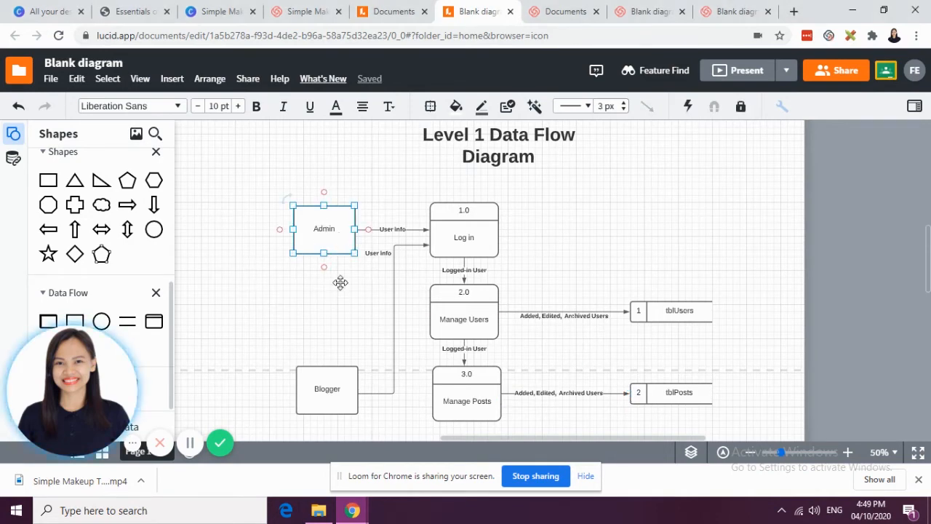
click(326, 389)
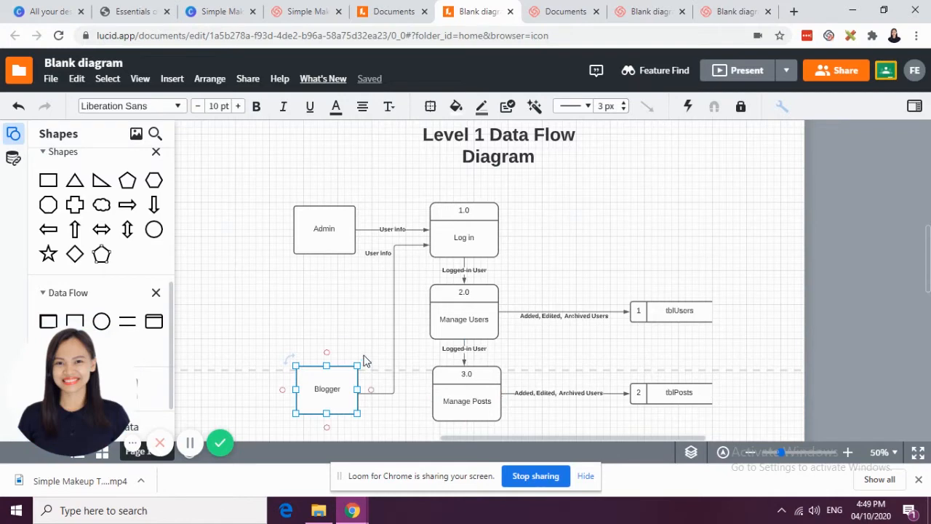
click(463, 237)
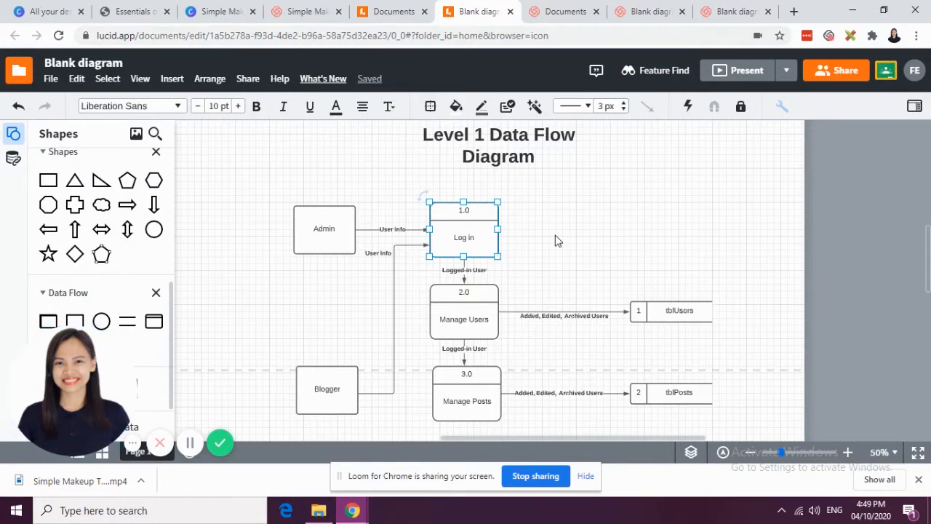
click(463, 318)
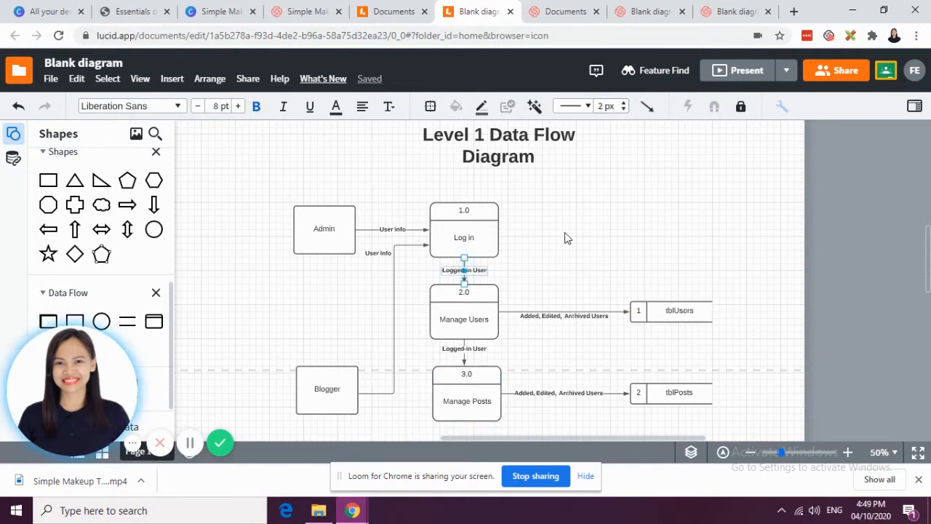
click(463, 237)
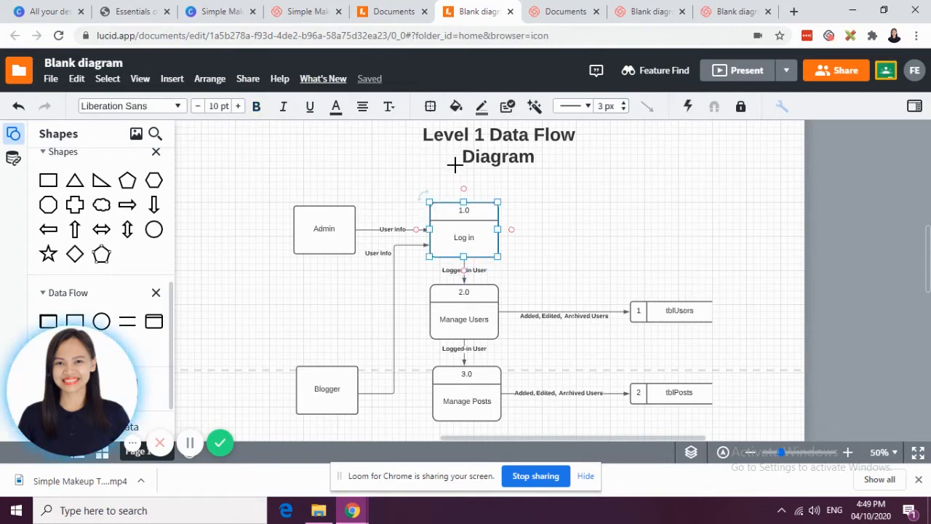
mouse_move(486, 231)
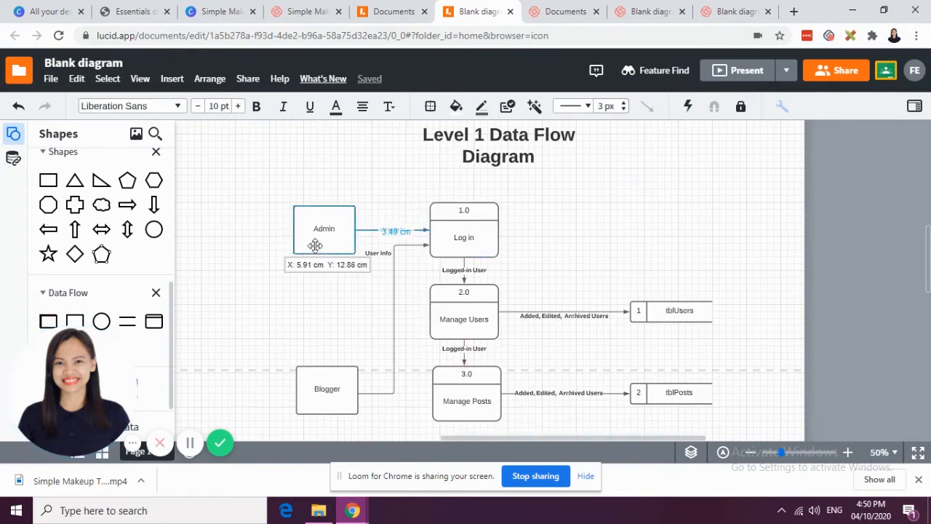
click(324, 228)
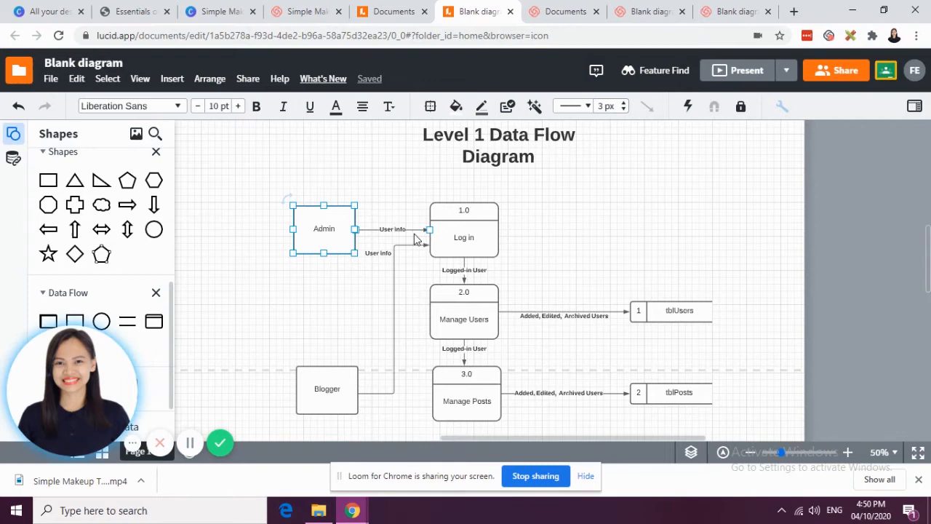
mouse_move(398, 240)
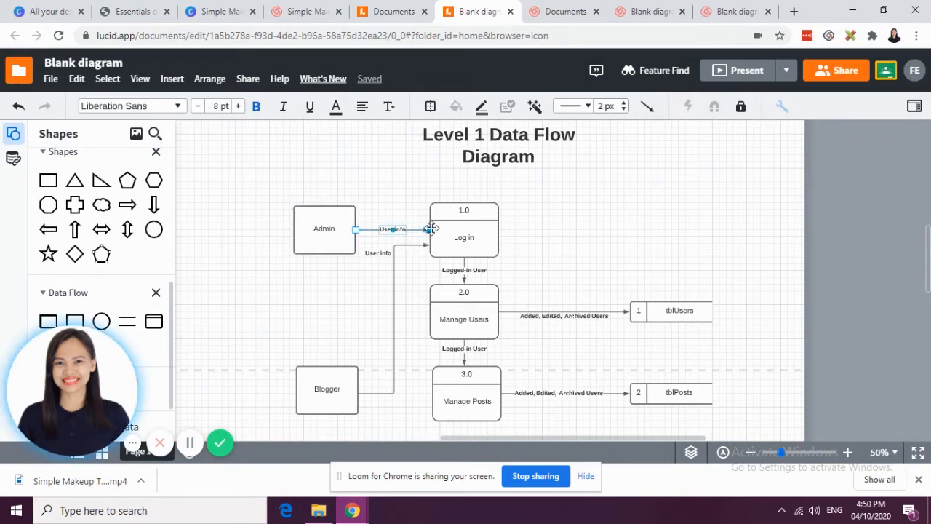
click(464, 237)
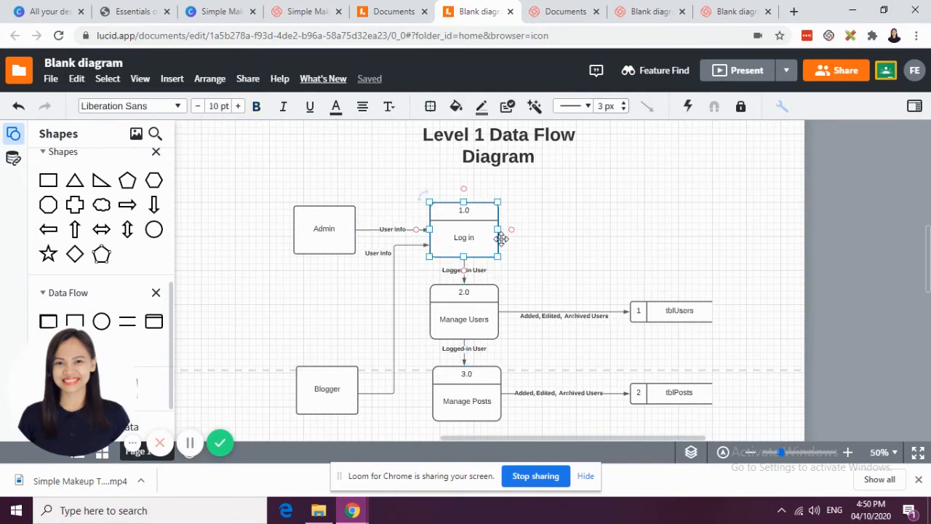
mouse_move(482, 278)
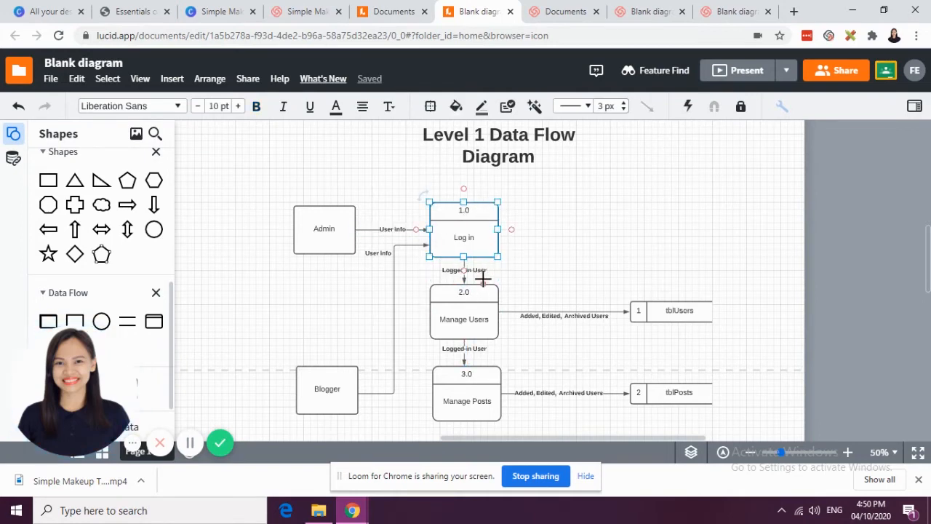
click(463, 318)
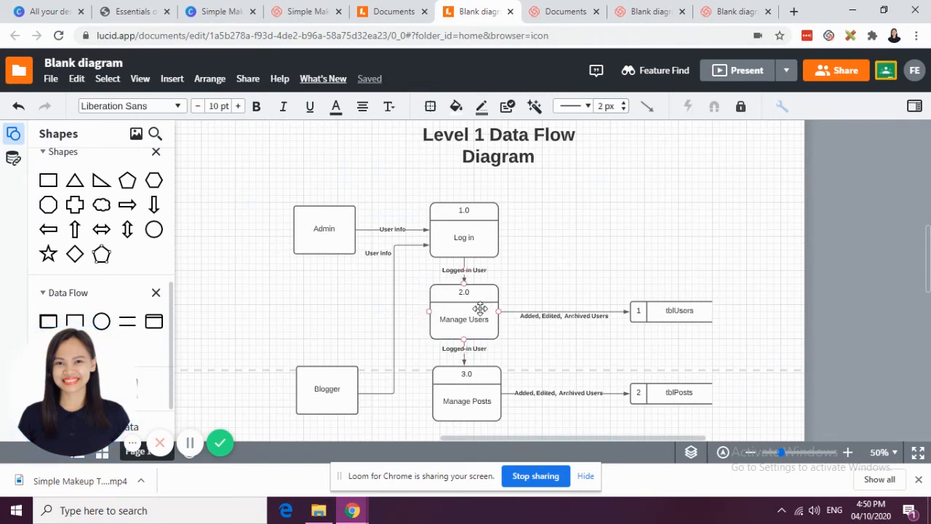
- Review the Manage Users and Manage Posts processes on the Level 1 diagram
click(463, 319)
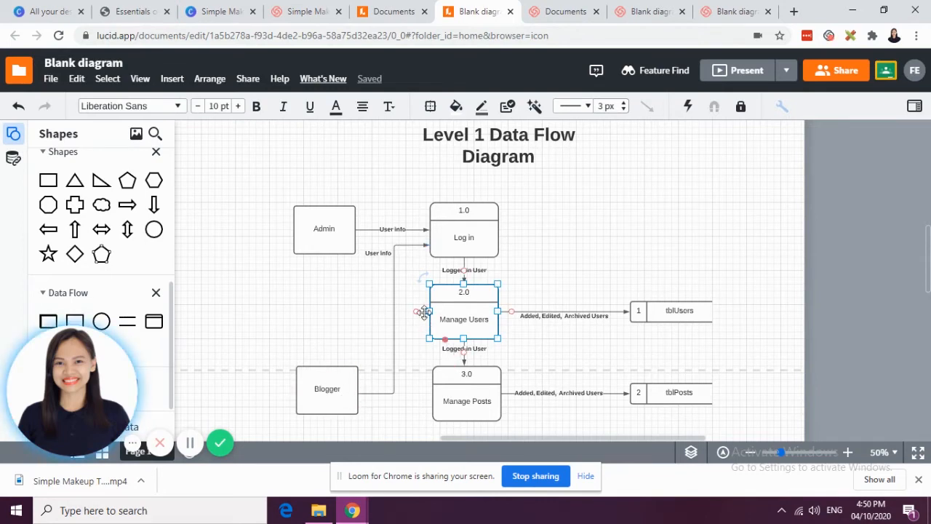
mouse_move(398, 413)
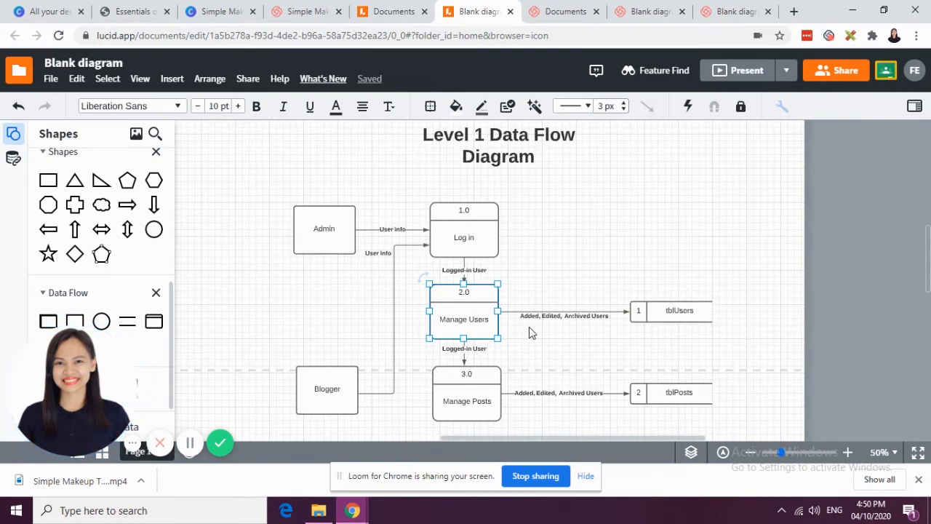
mouse_move(582, 335)
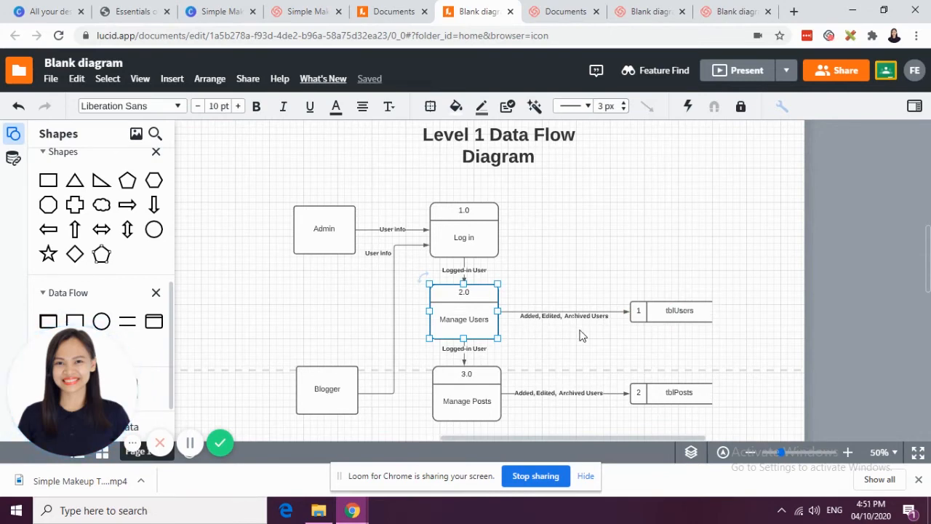
click(467, 401)
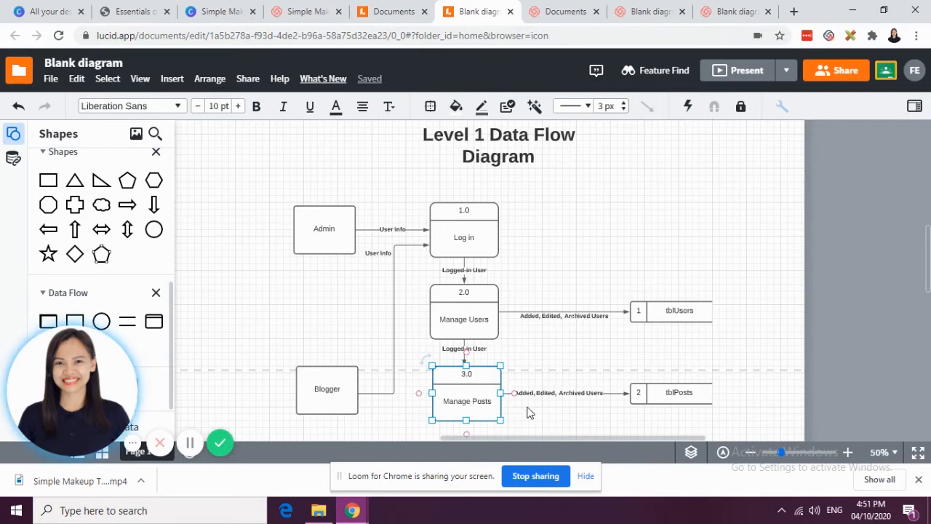
mouse_move(541, 408)
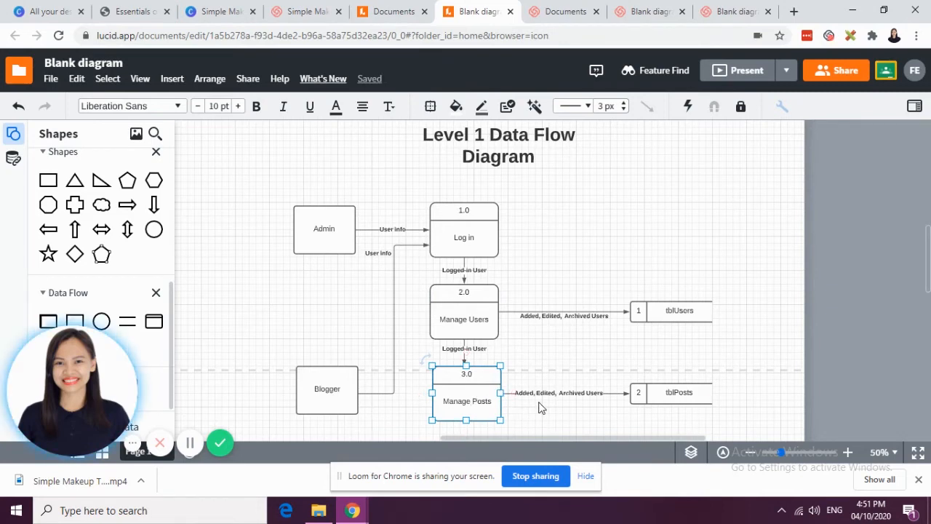
mouse_move(585, 412)
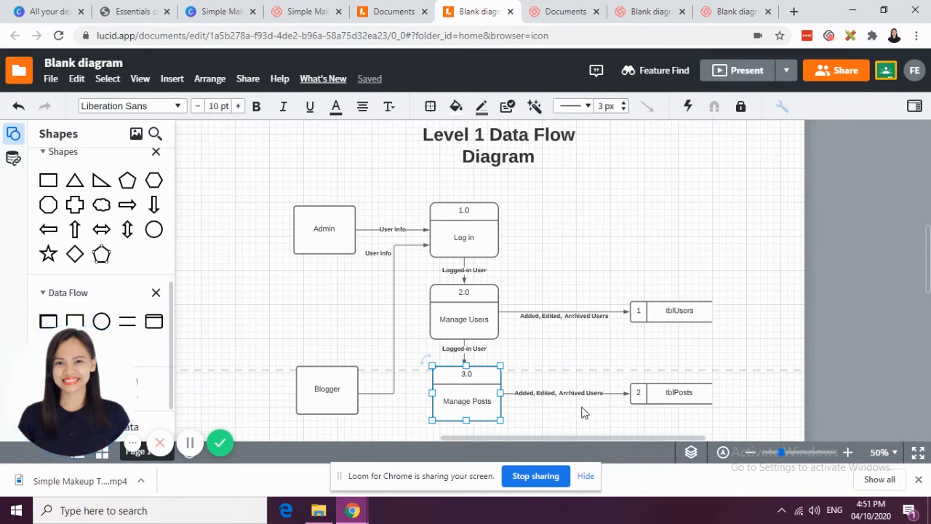
click(557, 393)
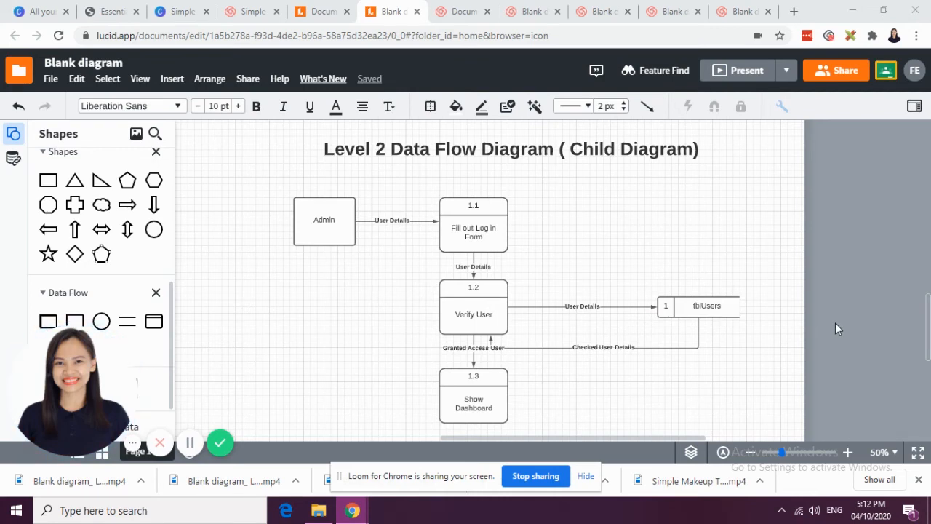
mouse_move(834, 351)
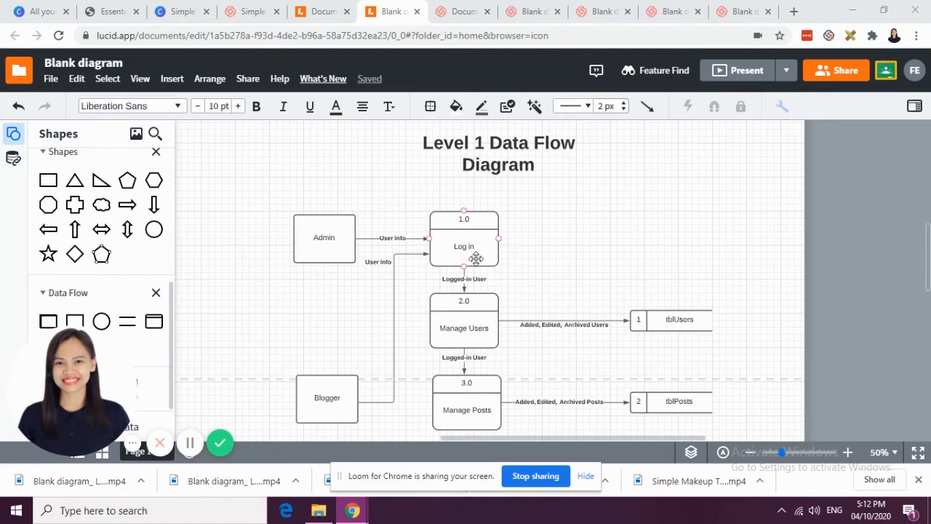
click(559, 257)
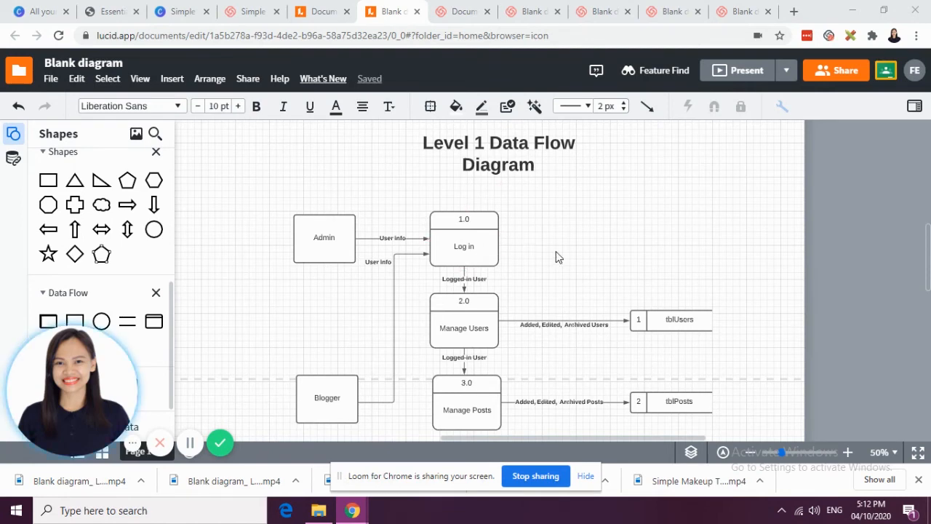
mouse_move(511, 259)
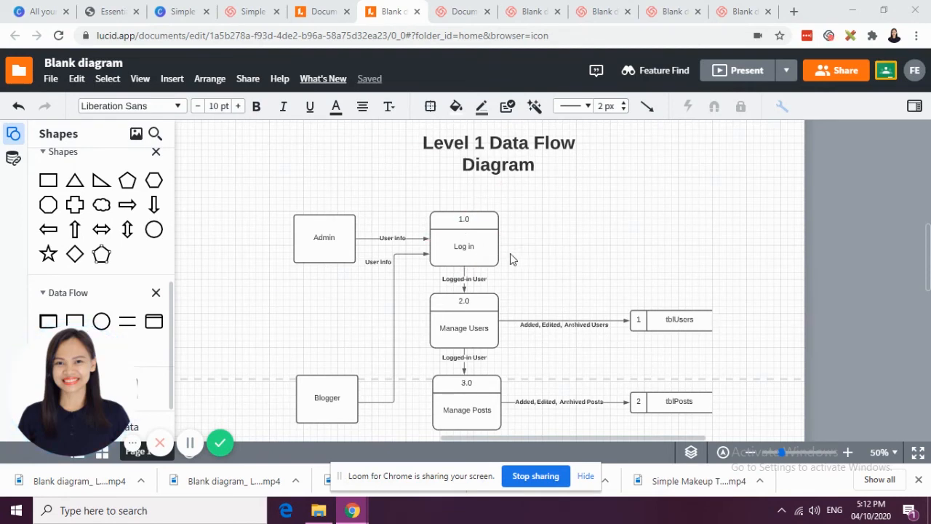
click(463, 246)
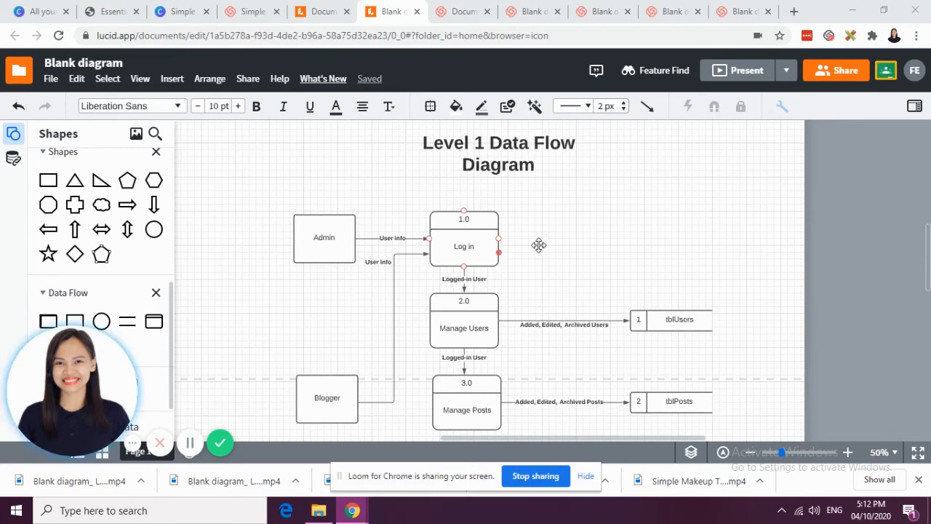
scroll(down, 3)
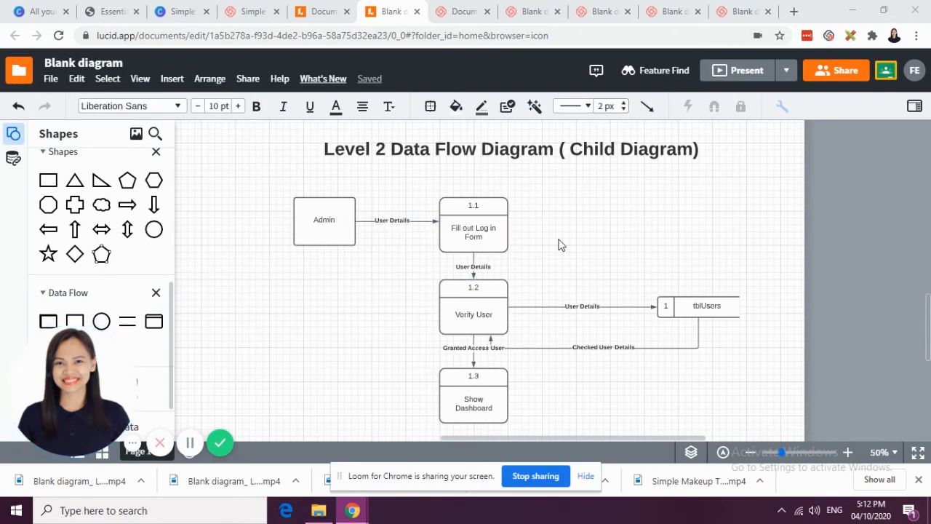
- Return to the Level 2 child diagram of the Log in process, leaving diagrams unchanged
click(473, 306)
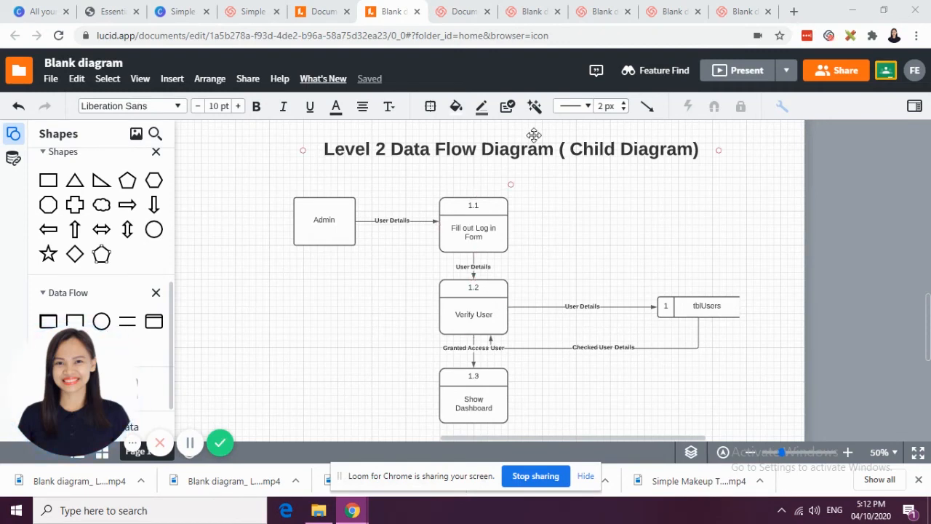
click(582, 306)
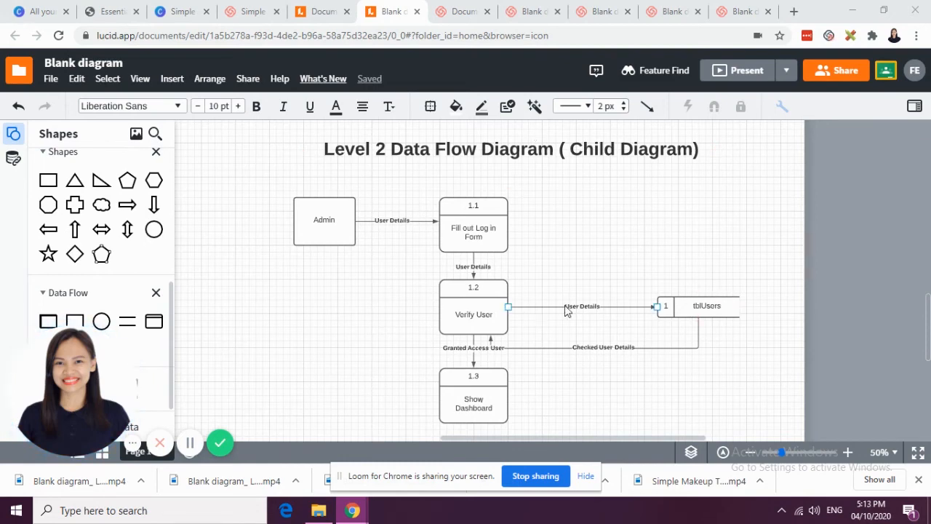
click(706, 305)
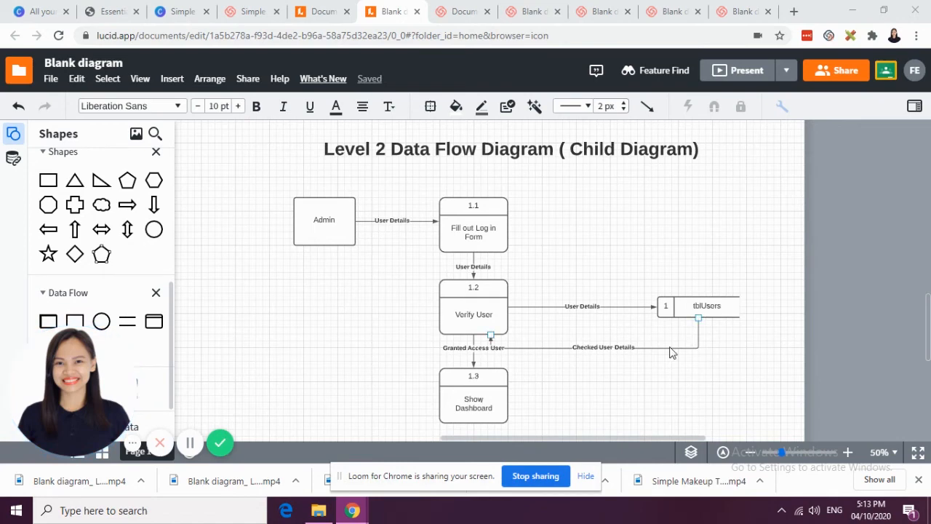
click(473, 314)
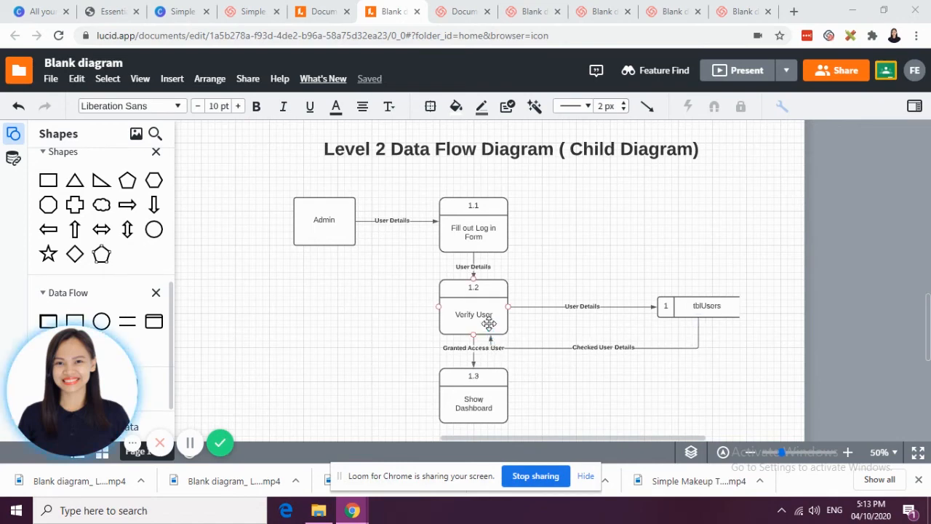
mouse_move(495, 300)
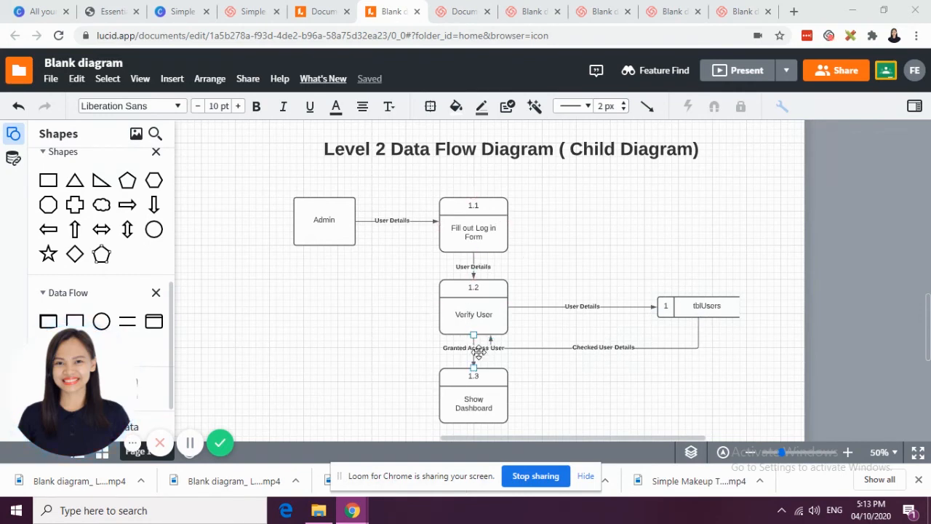
click(473, 399)
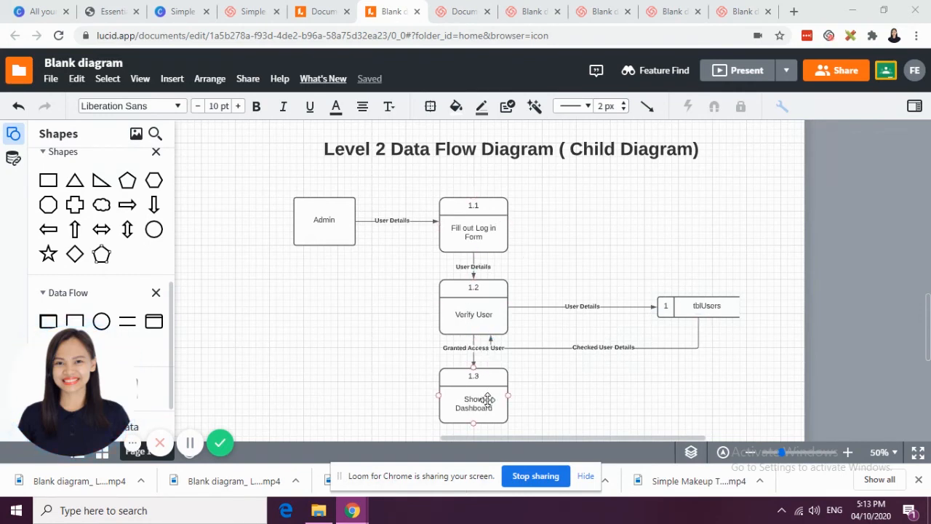
click(474, 399)
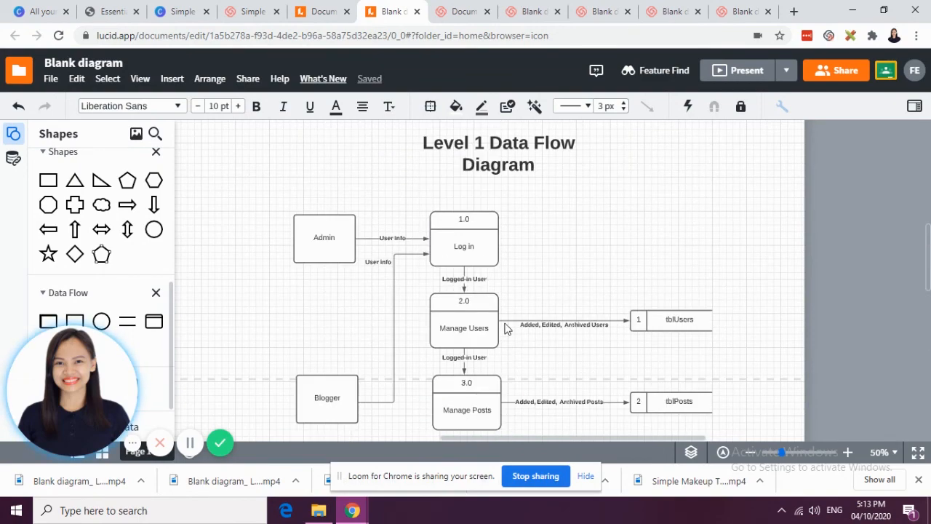
click(464, 327)
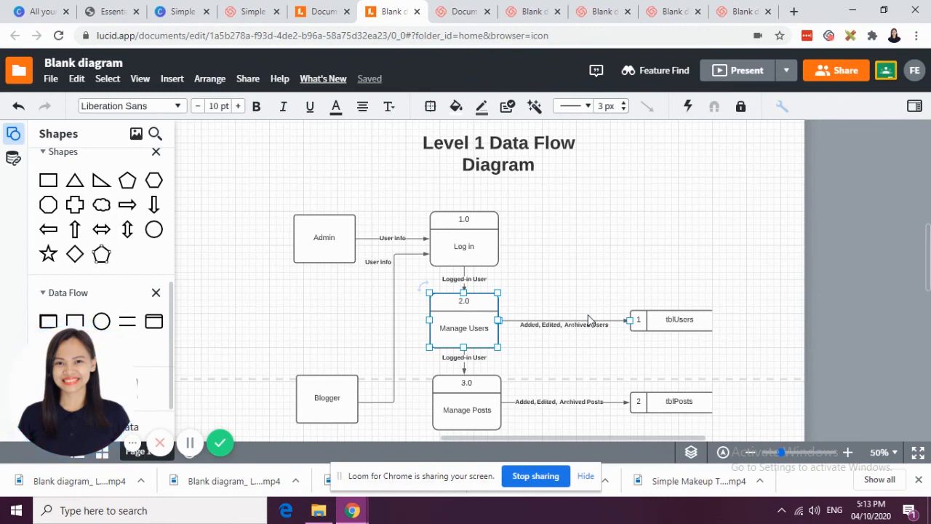
click(466, 404)
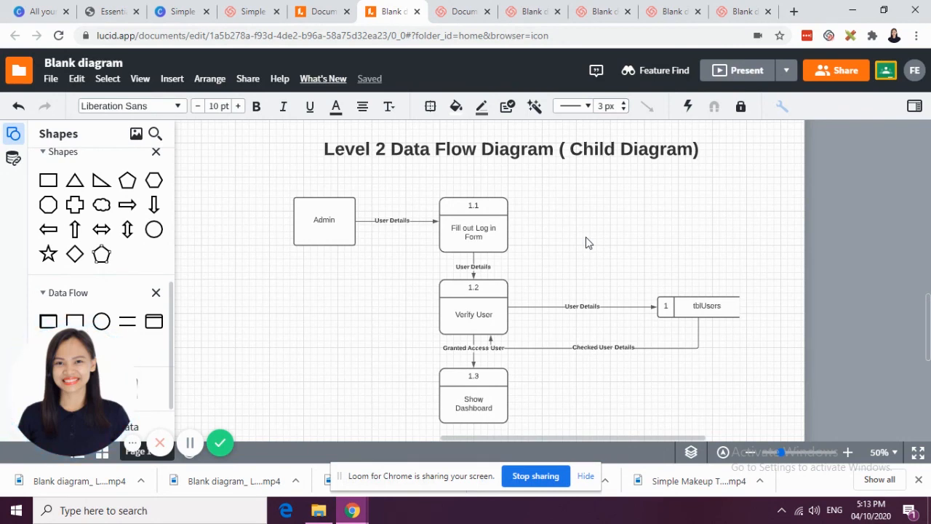
mouse_move(588, 242)
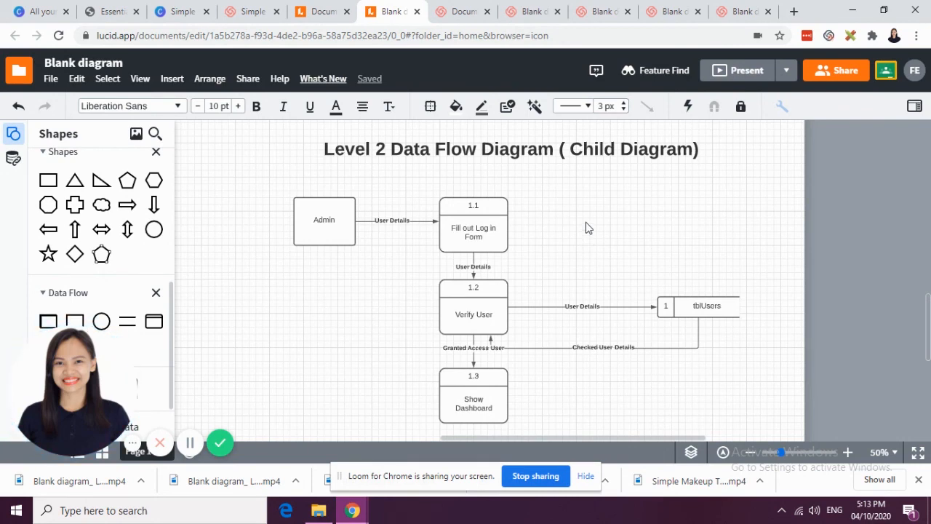